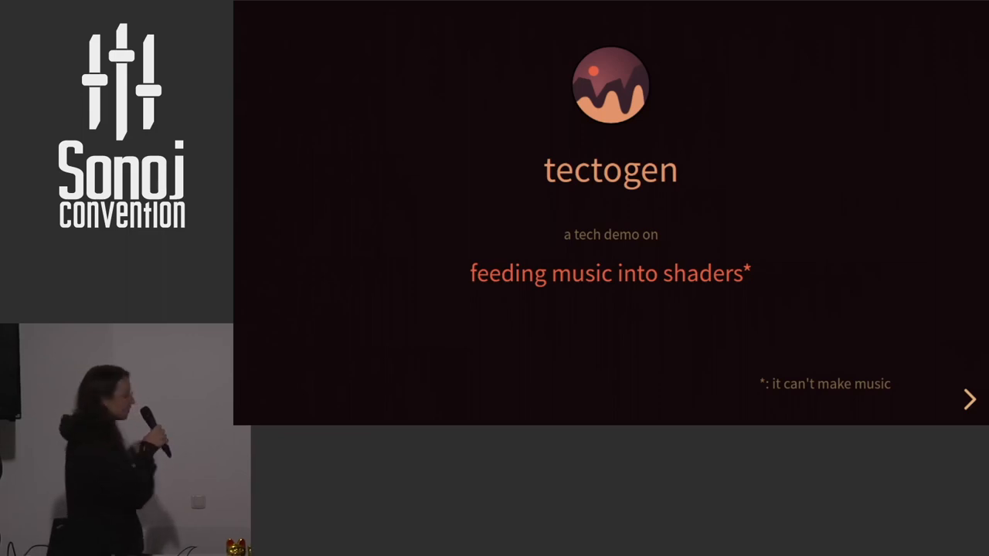
Advance the slides from the tectogen title to the 'spend party in the VJ booth' idea slide
click(970, 399)
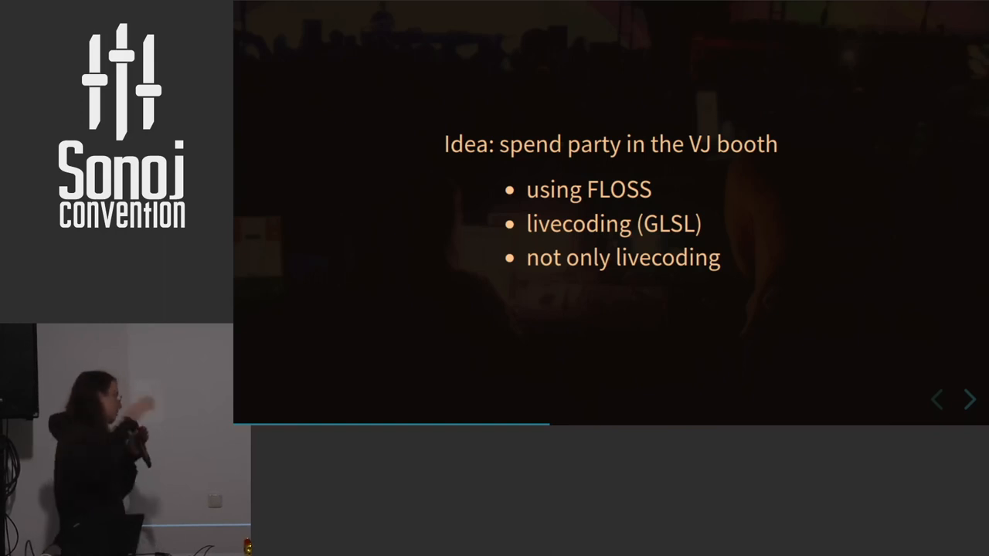
click(970, 398)
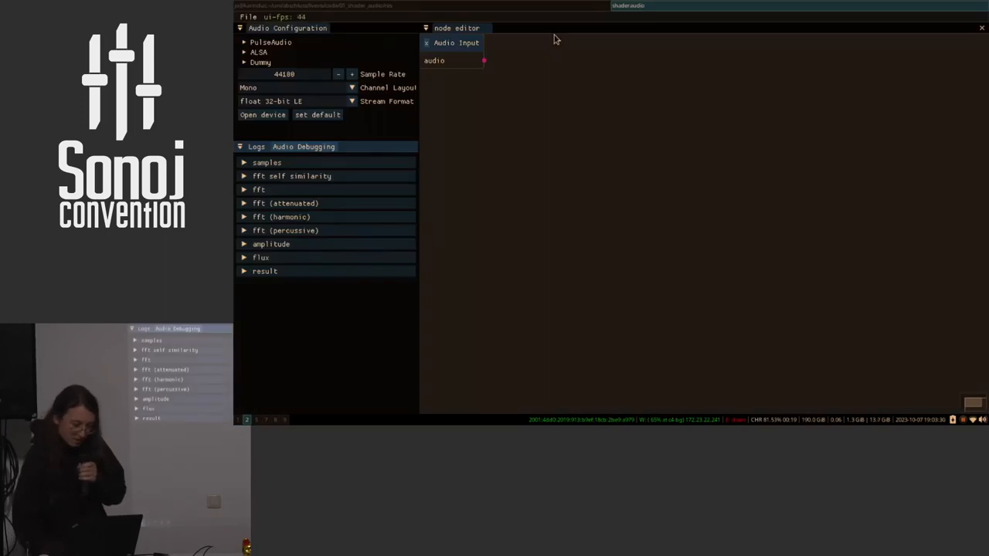
mouse_move(460, 6)
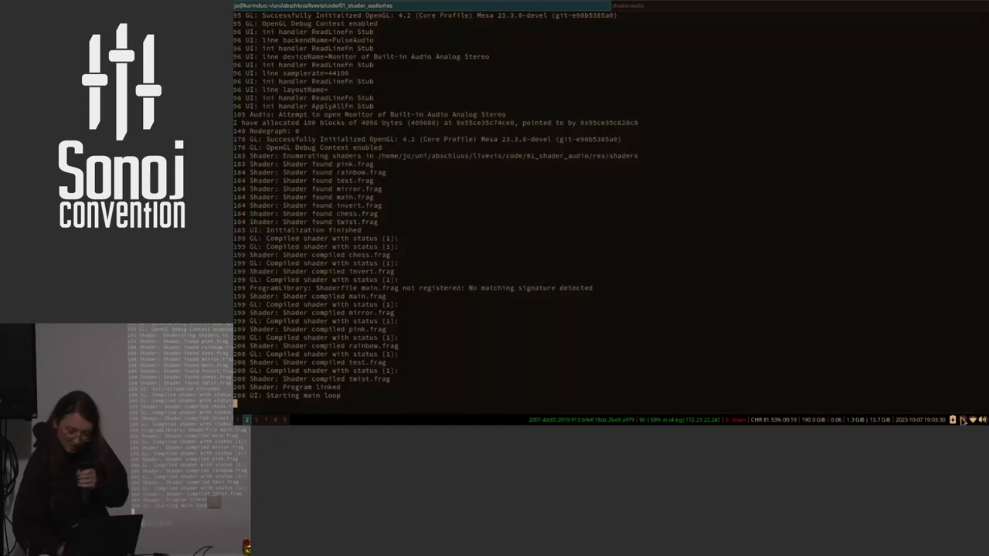
Start music playback from the tray's media controls
click(964, 420)
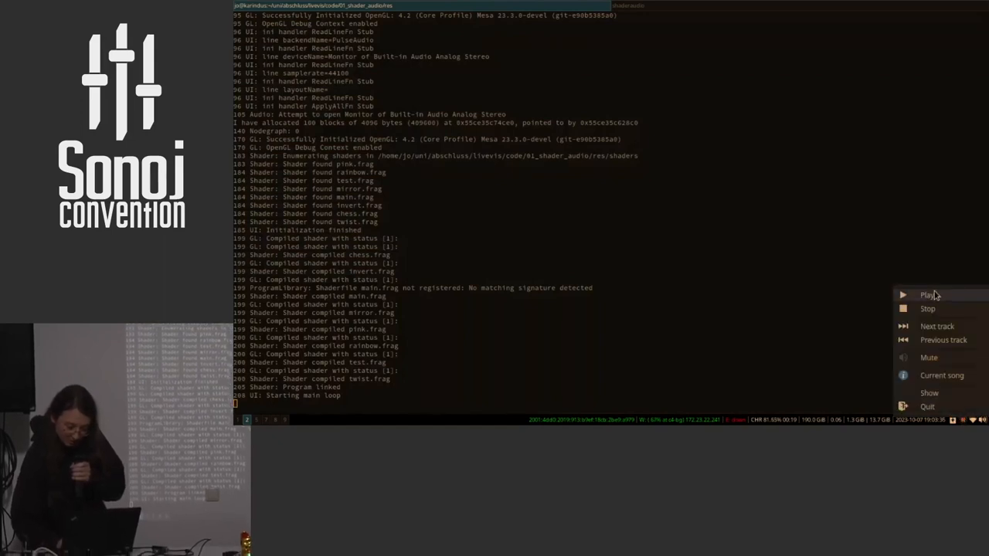
click(927, 294)
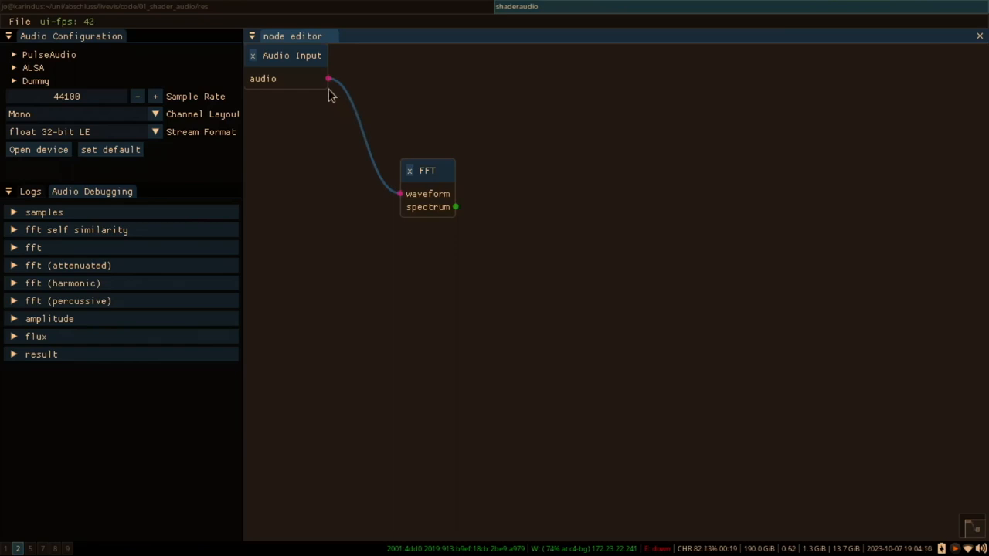
Link FFT spectrum into Equal Loudness, then sum, then the rainbow.frag shader feeding Display
click(427, 170)
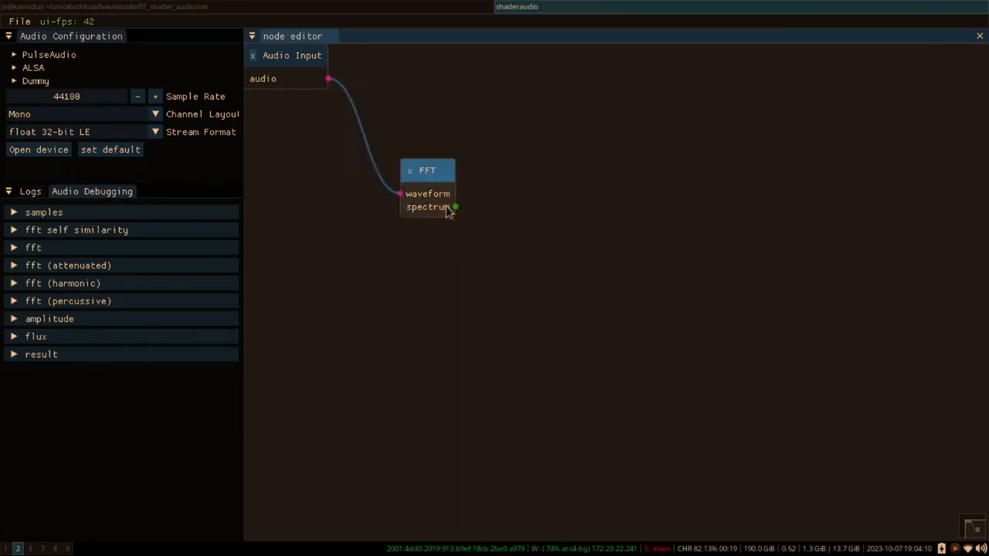
drag(455, 207, 605, 200)
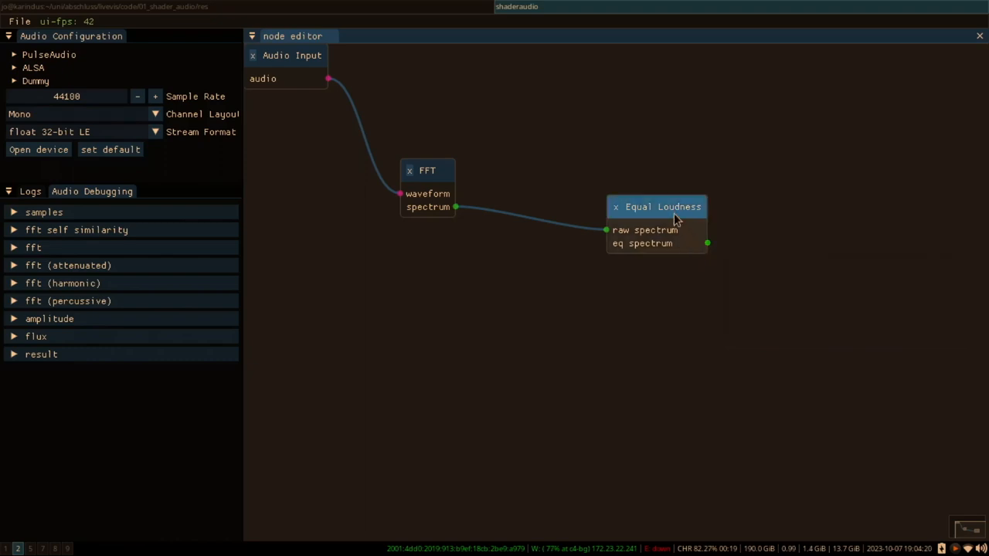
drag(662, 207, 578, 147)
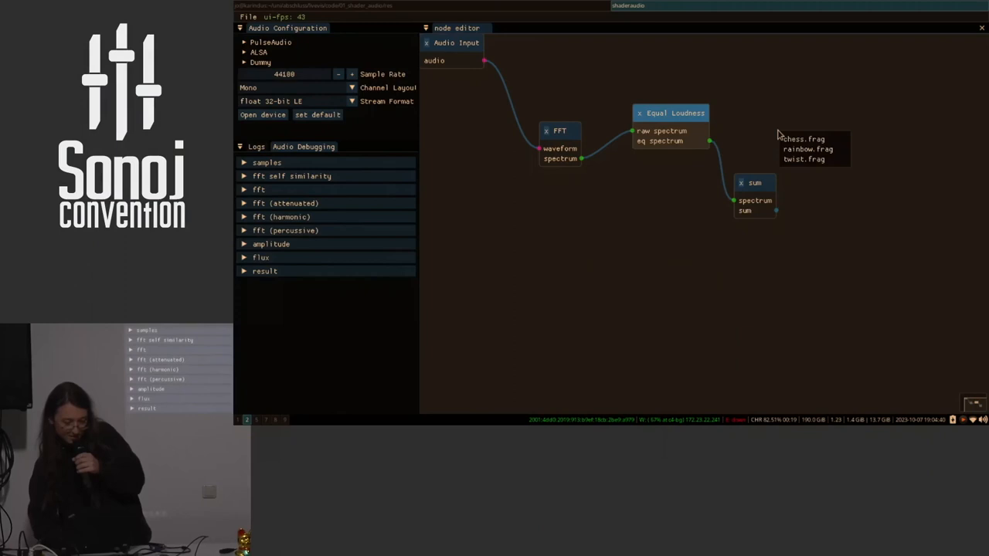
click(806, 148)
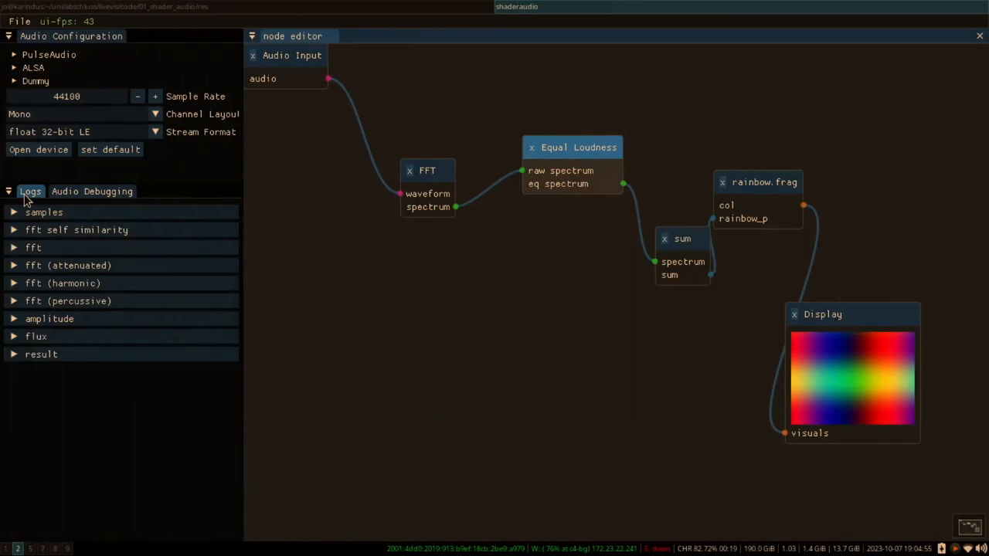
Show the Logs with the generated rainbow shader code and widen the side panel to read it
click(31, 191)
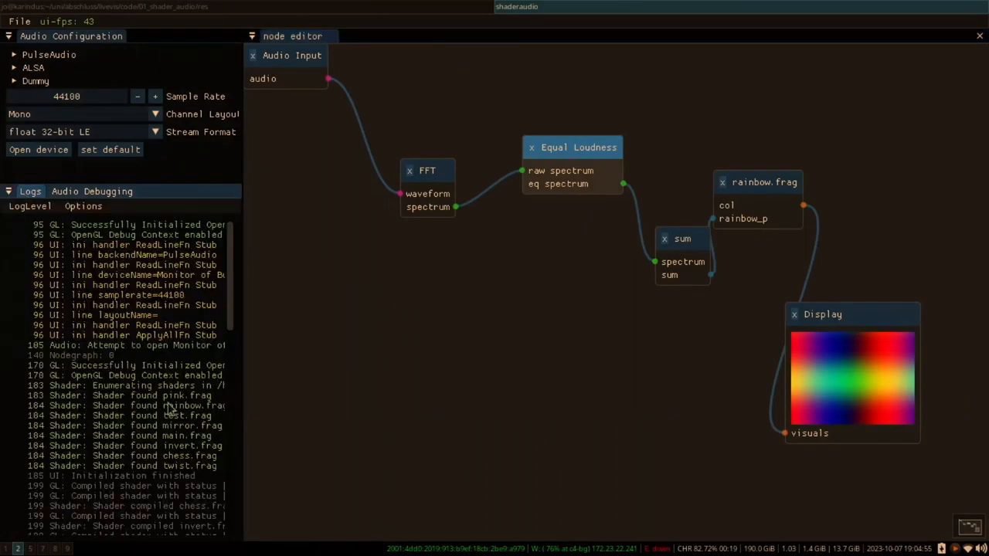
scroll(down, 3)
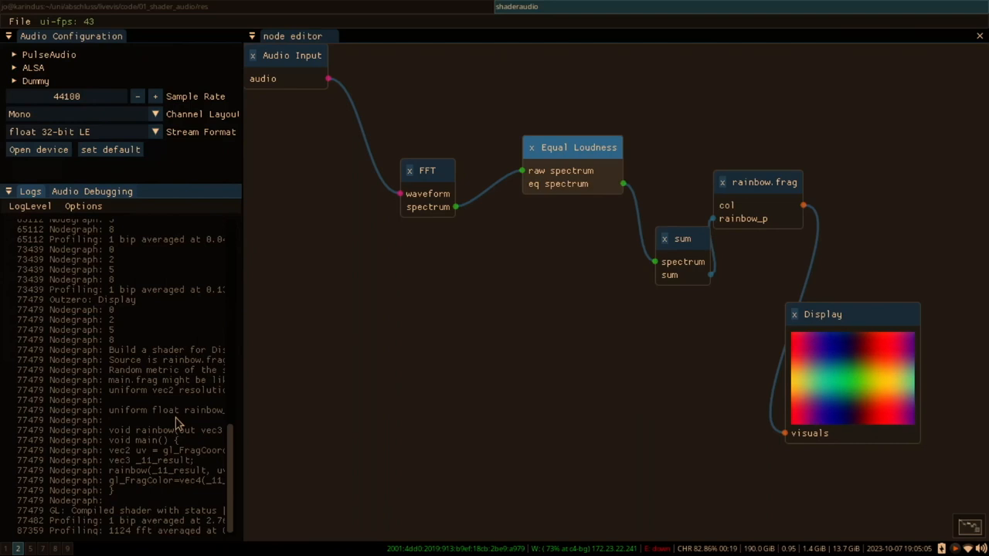
mouse_move(241, 389)
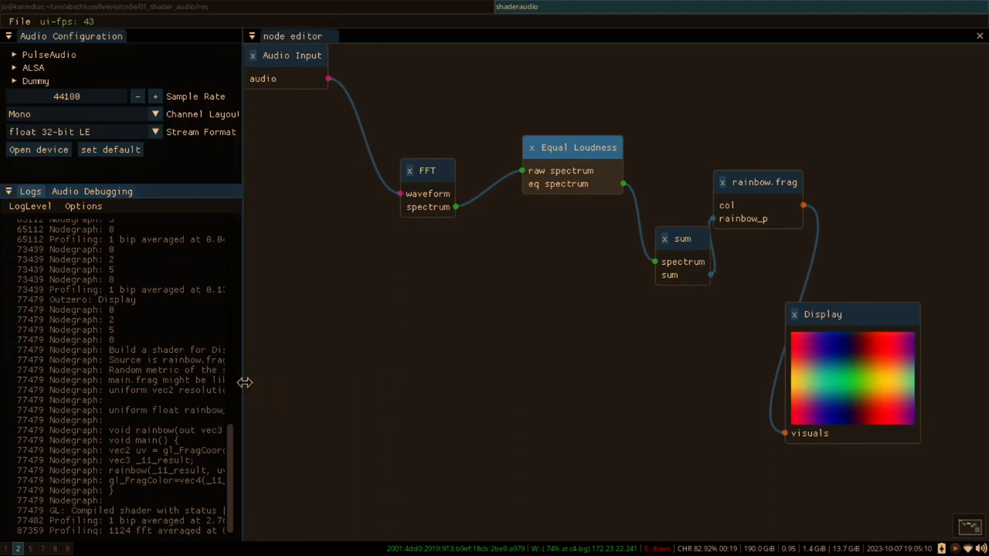
drag(244, 384, 309, 387)
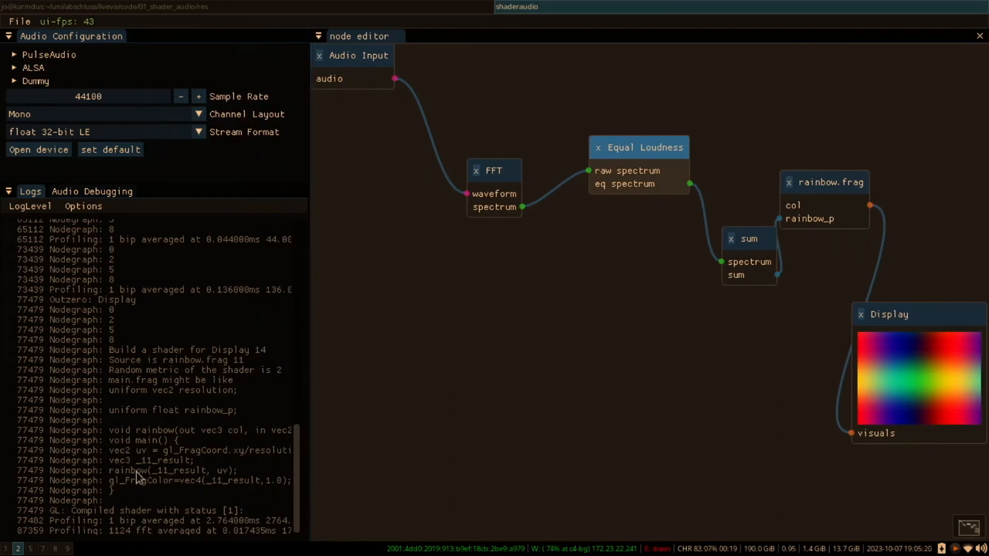
mouse_move(213, 418)
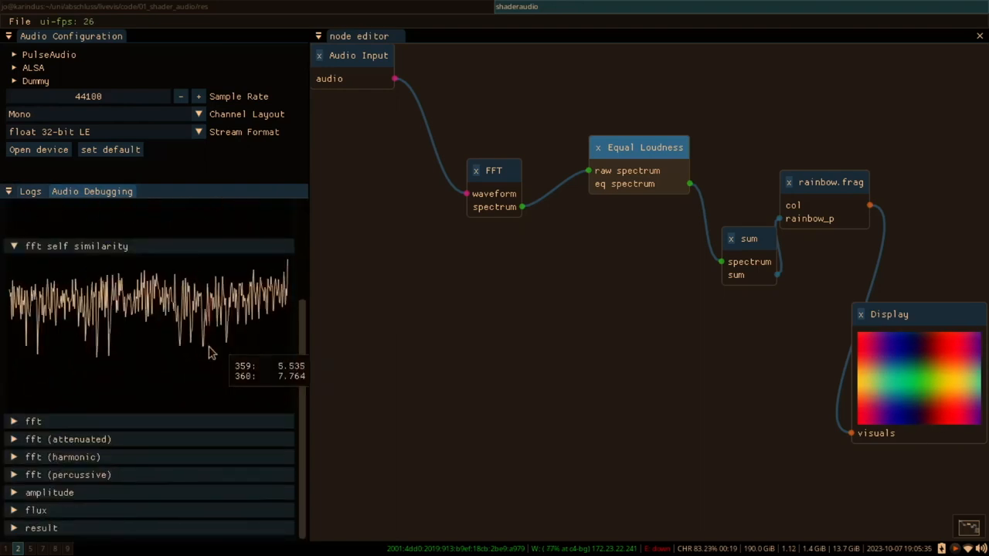
Expand the 'result' plot in the Audio Debugging panel
click(34, 420)
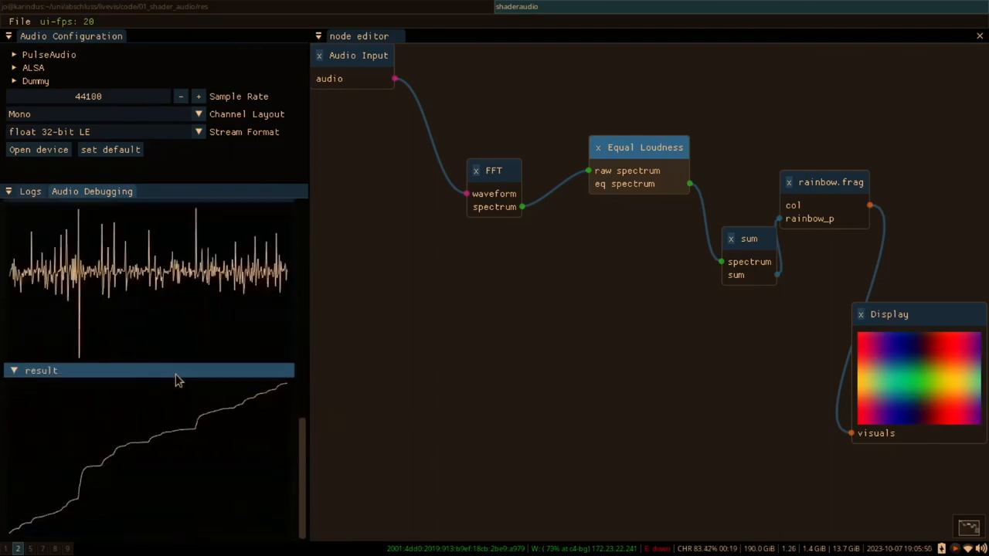
mouse_move(142, 492)
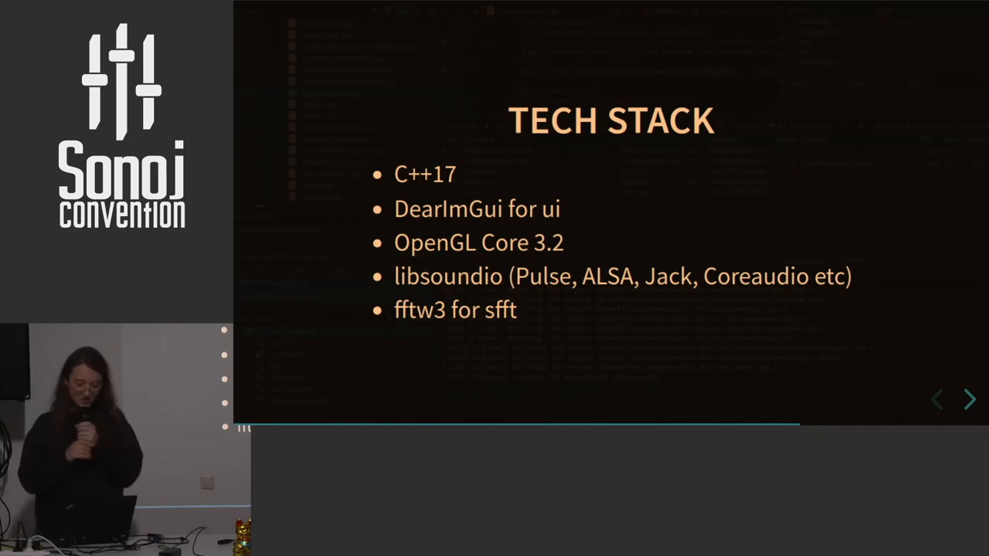
Advance from the Tech Stack slide to the closing Thank You slide
click(970, 399)
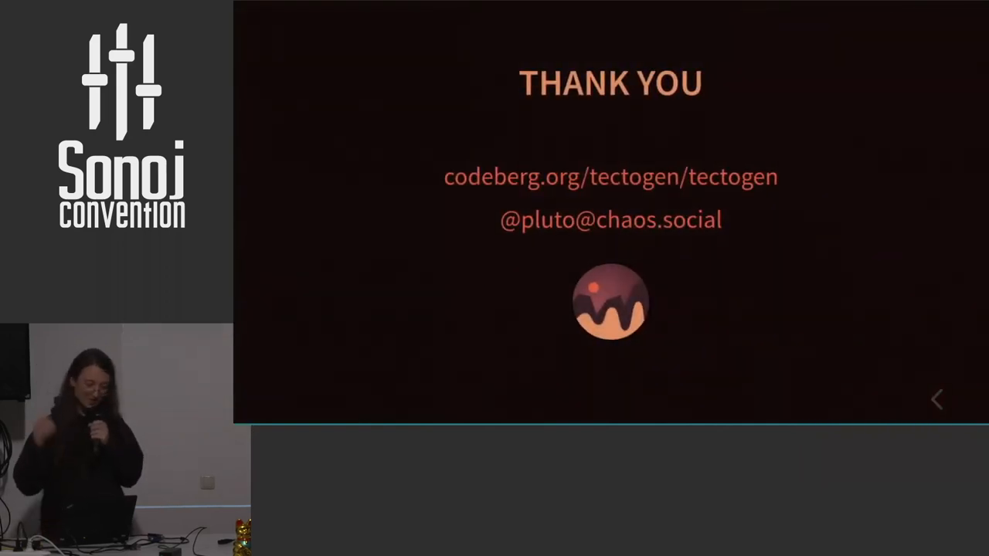